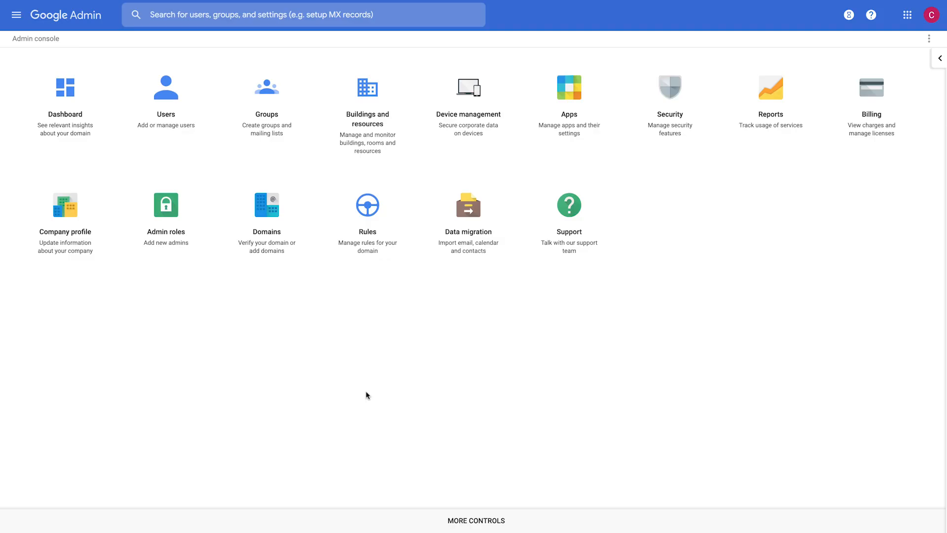
mouse_move(261, 277)
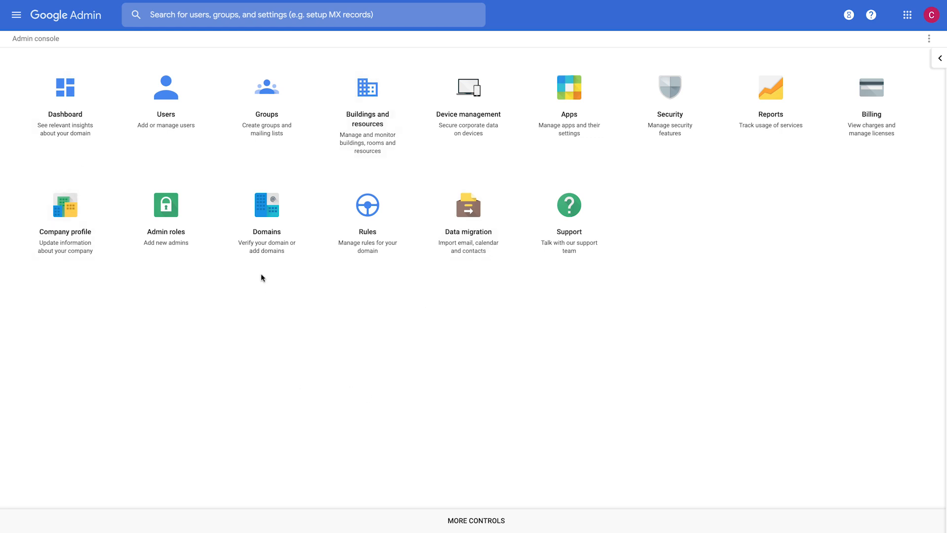
mouse_move(16, 15)
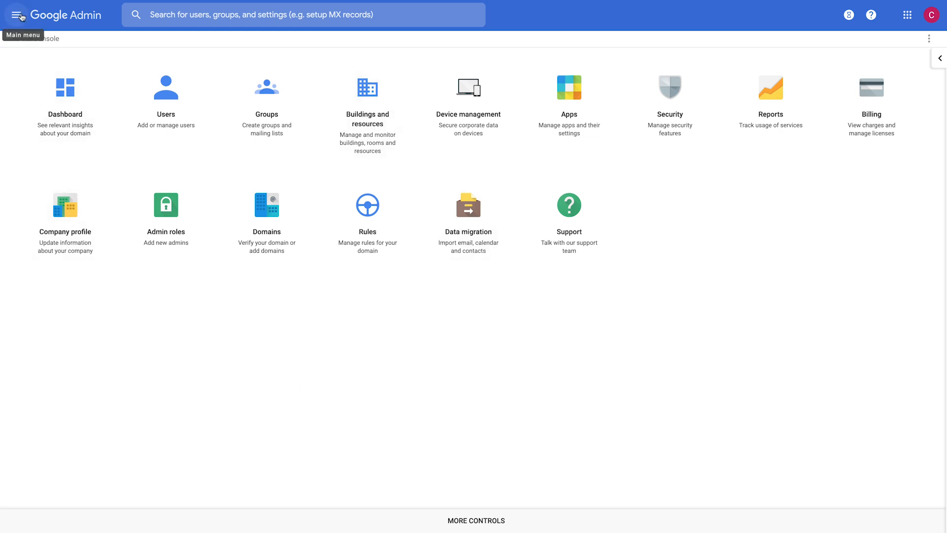
Go to the Rules page from the Admin console's navigation menu.
click(16, 15)
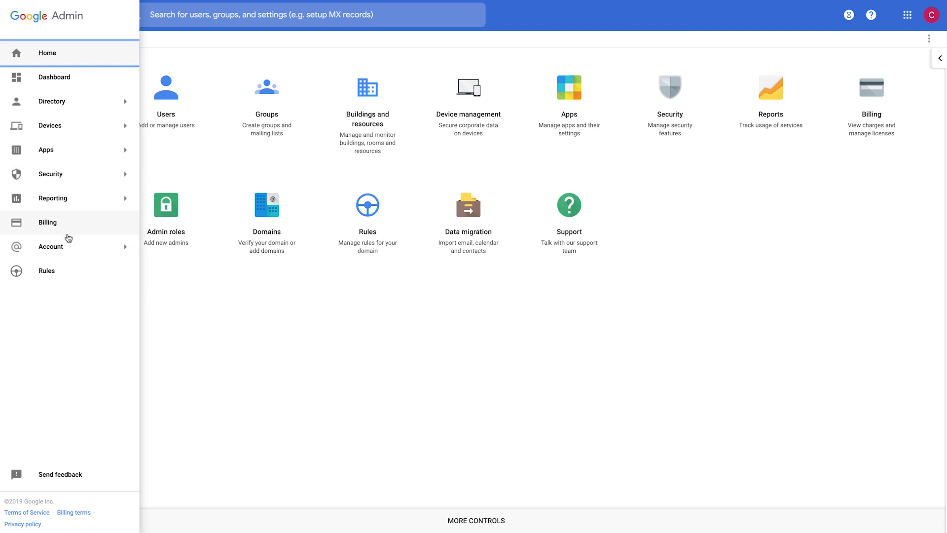
click(46, 270)
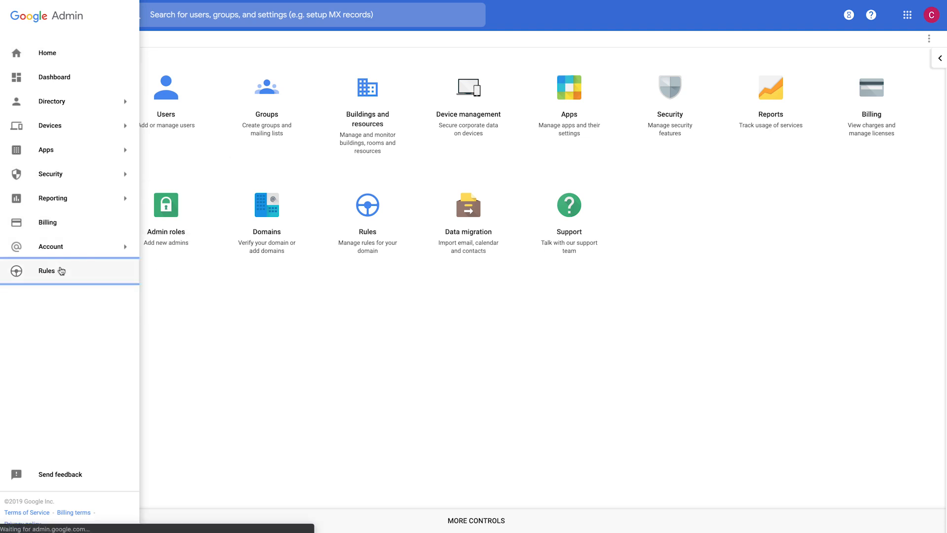
click(45, 270)
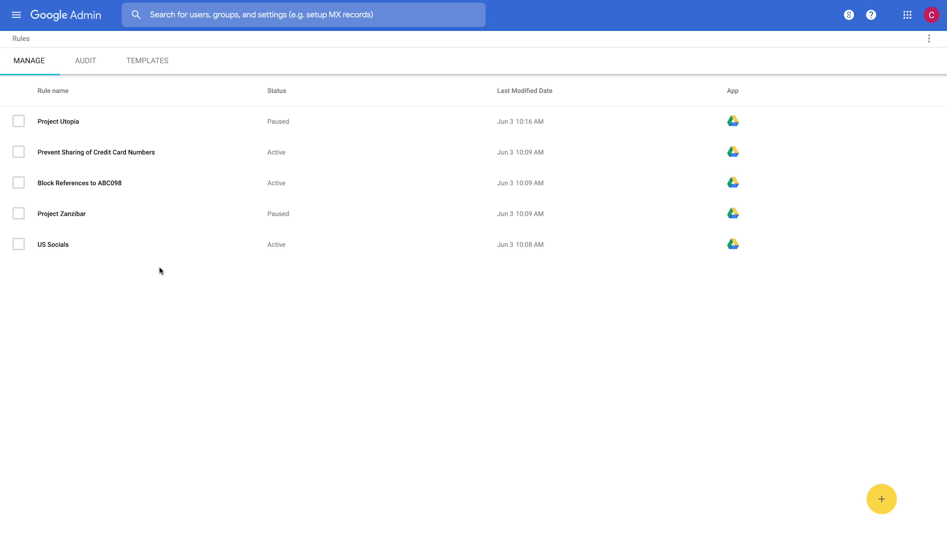
mouse_move(126, 137)
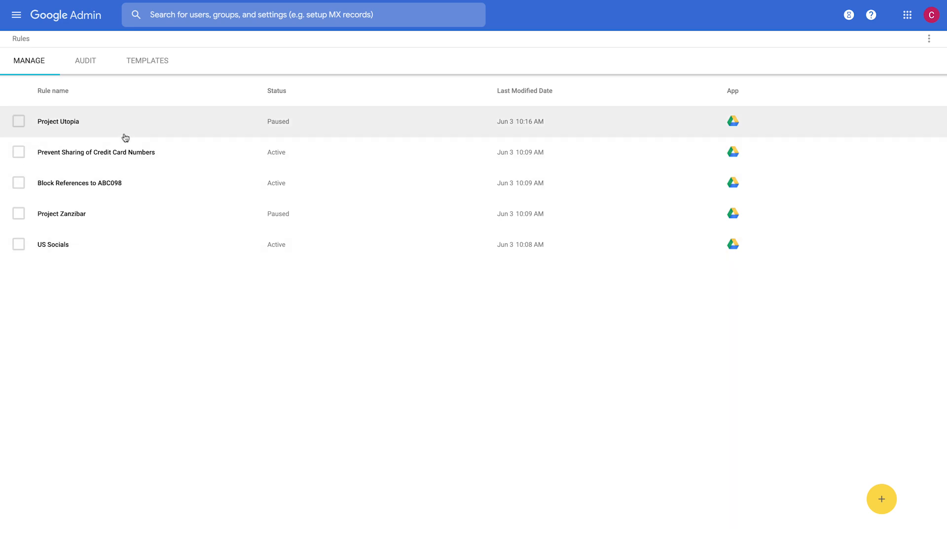
mouse_move(121, 132)
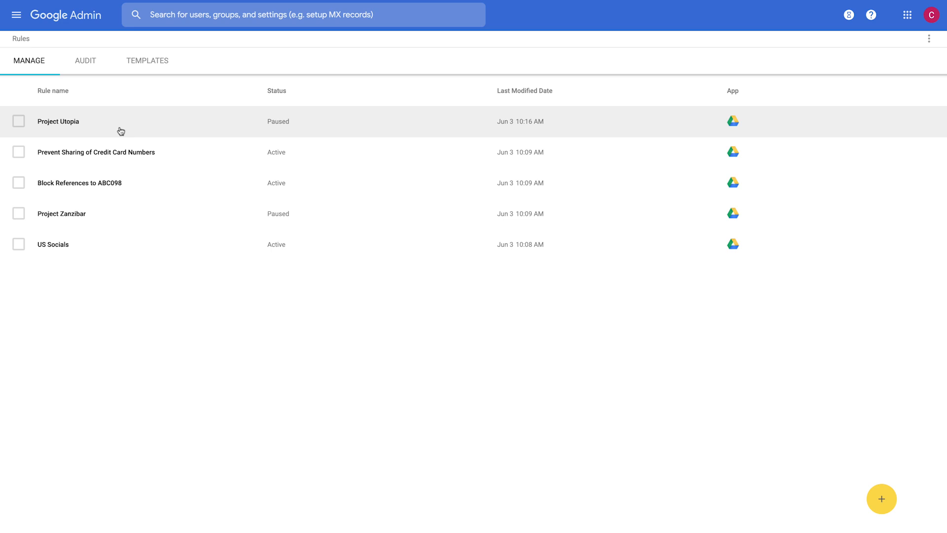
Step through the Project Utopia rule's Drive trigger, Utopia wordlist condition, and external-access block.
click(58, 121)
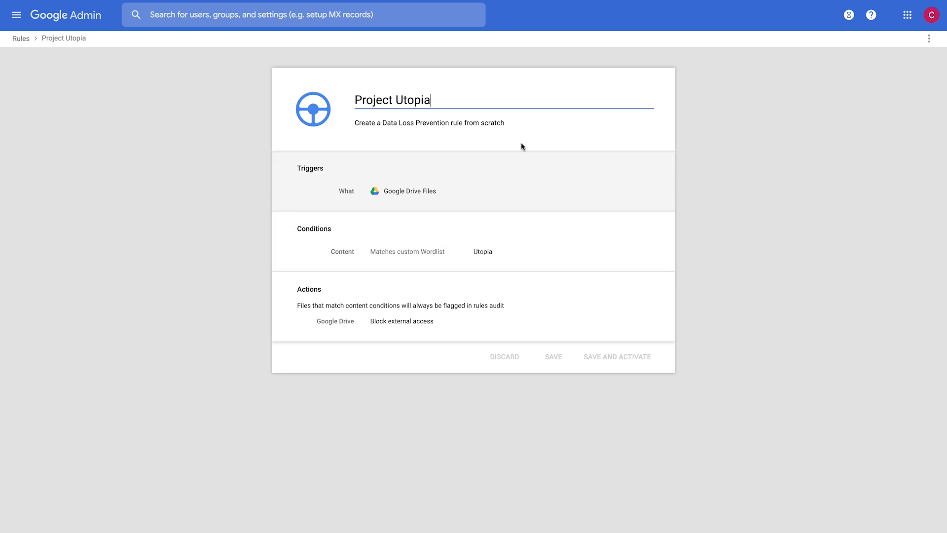
click(310, 167)
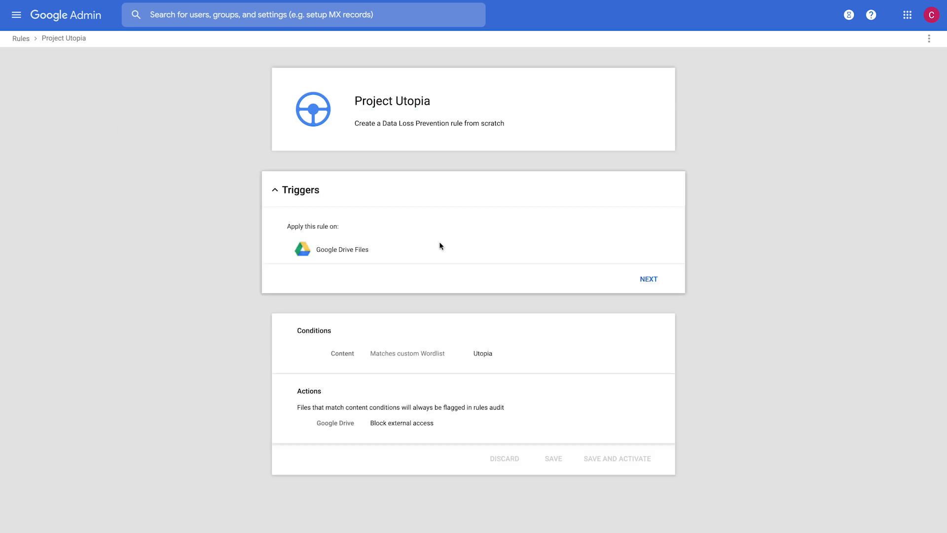
mouse_move(411, 118)
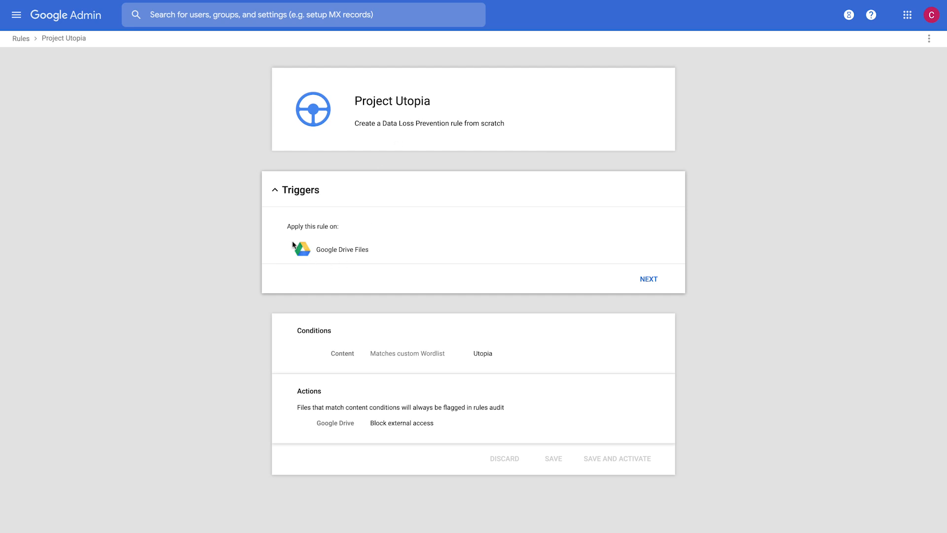
mouse_move(339, 269)
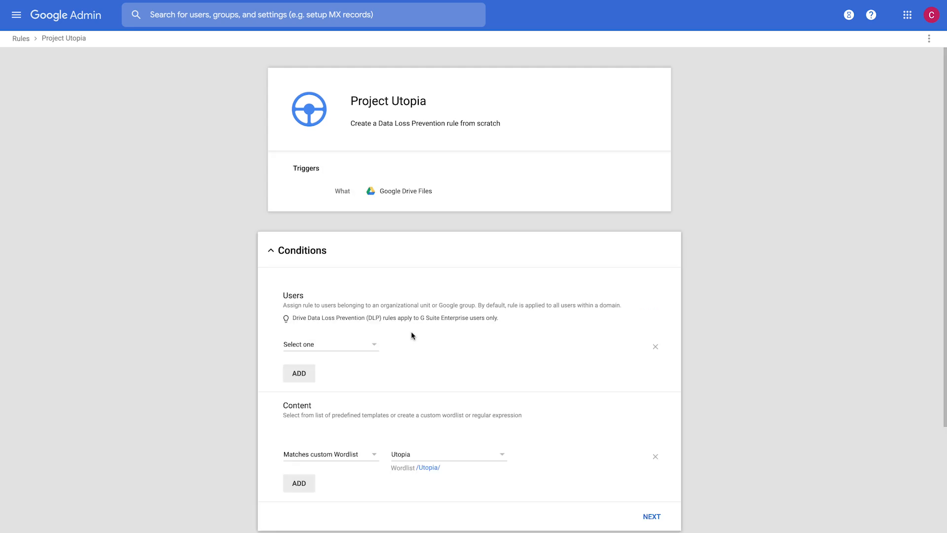
scroll(down, 3)
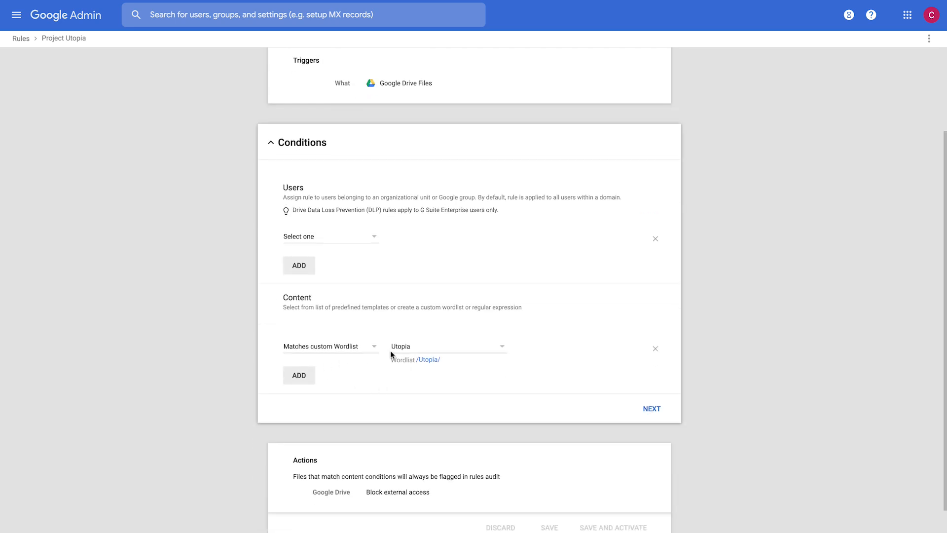
mouse_move(415, 358)
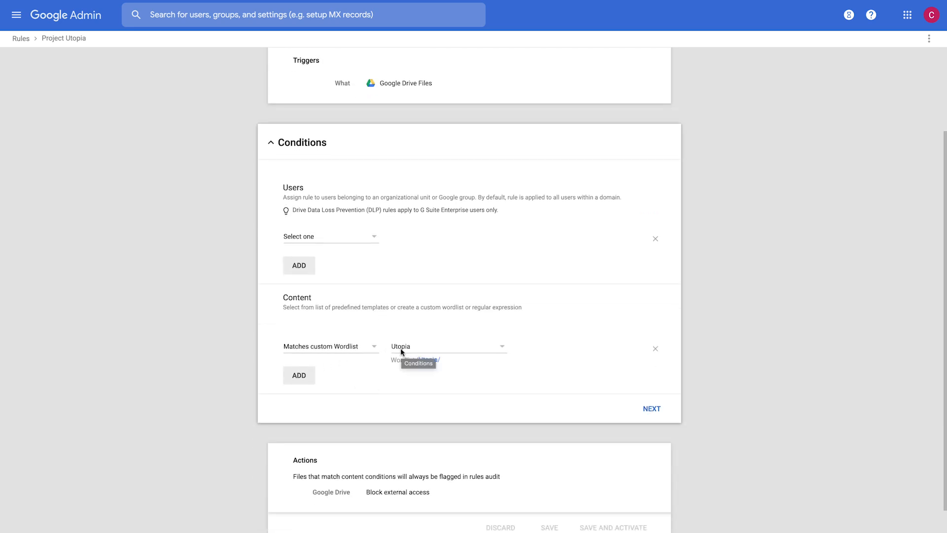
click(651, 409)
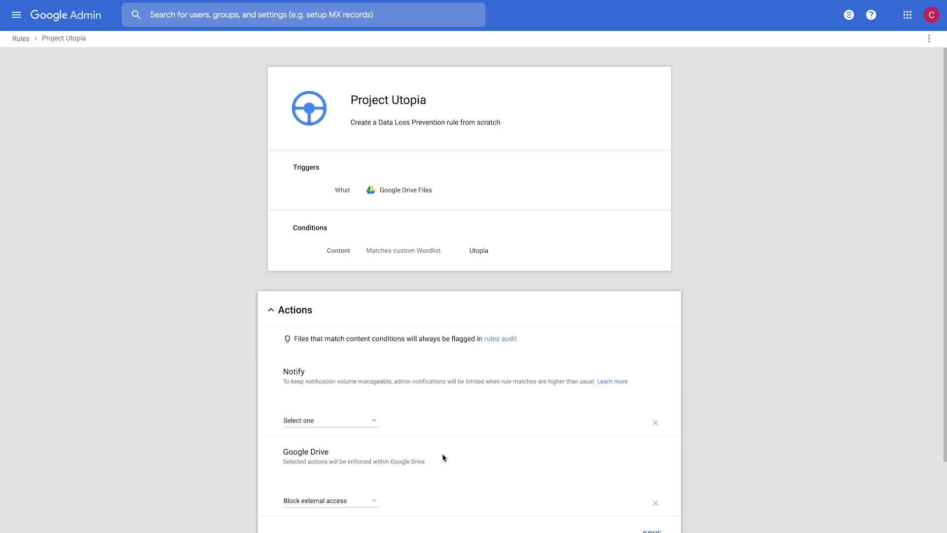
scroll(down, 3)
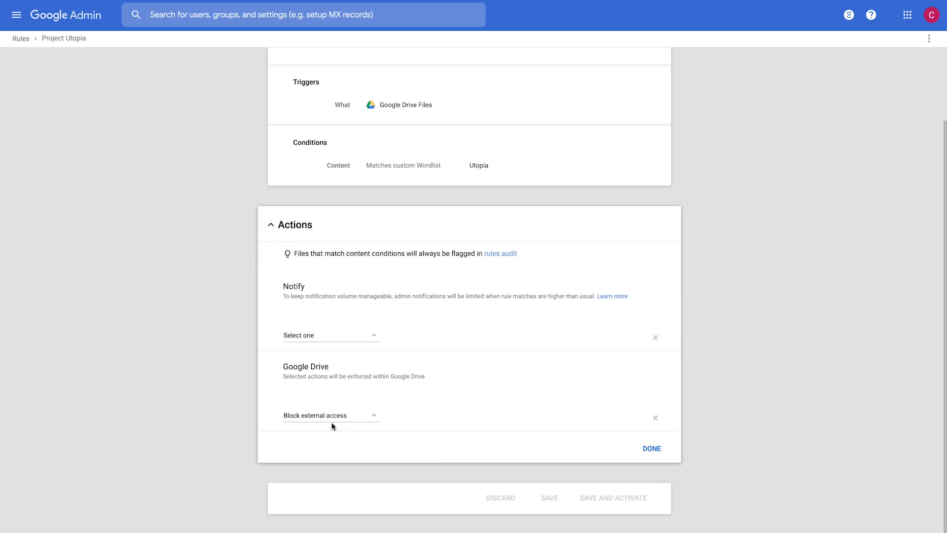
mouse_move(332, 426)
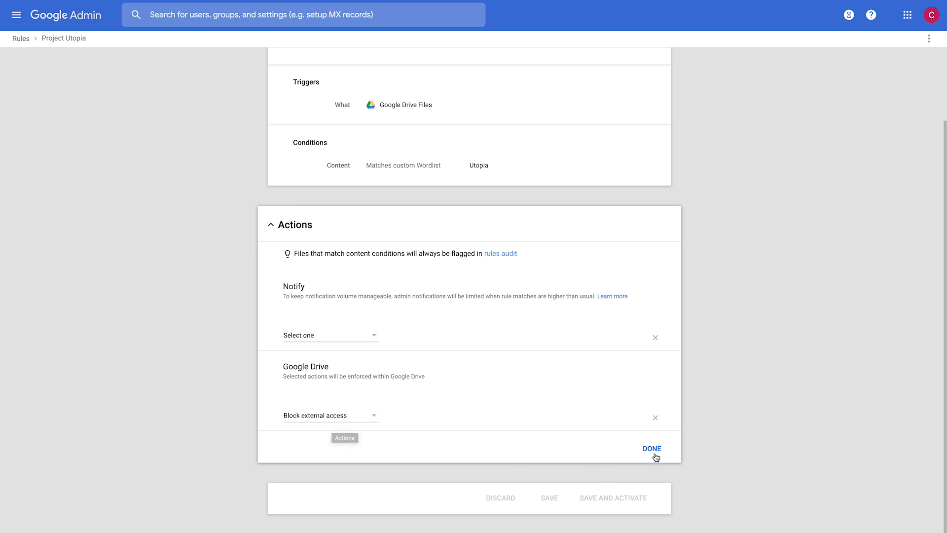
click(651, 449)
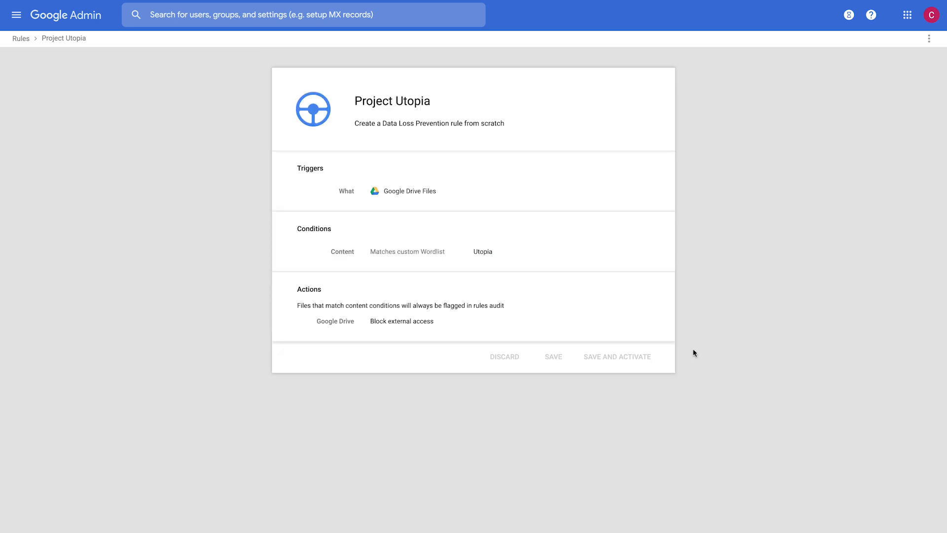
mouse_move(118, 55)
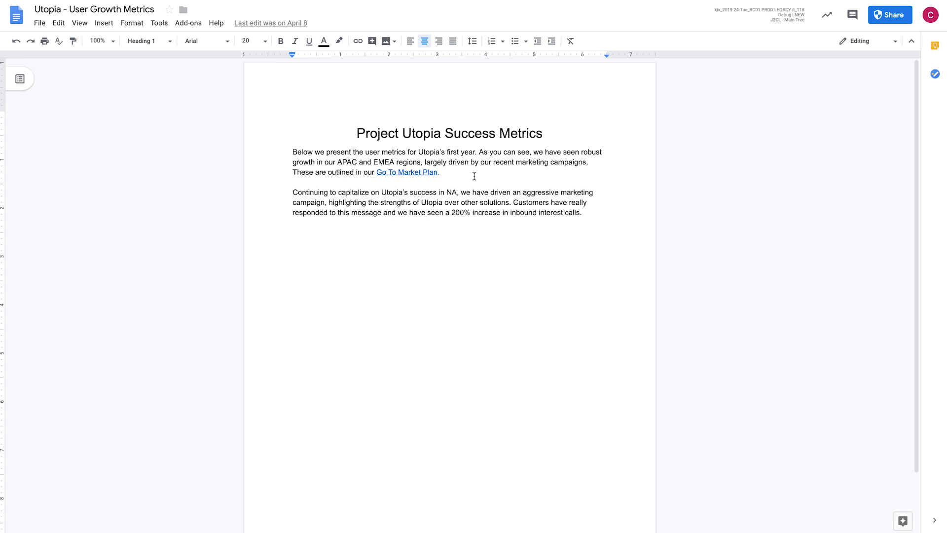
mouse_move(491, 226)
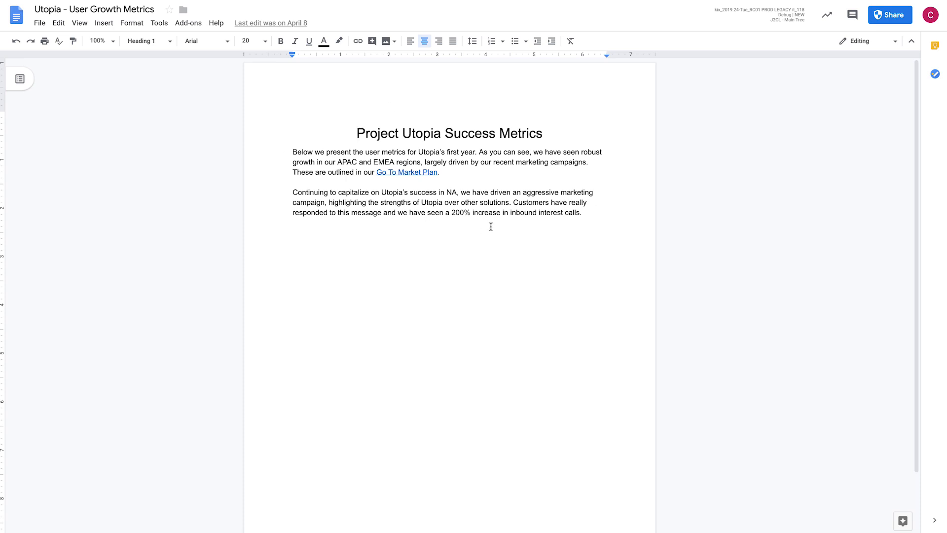
mouse_move(880, 41)
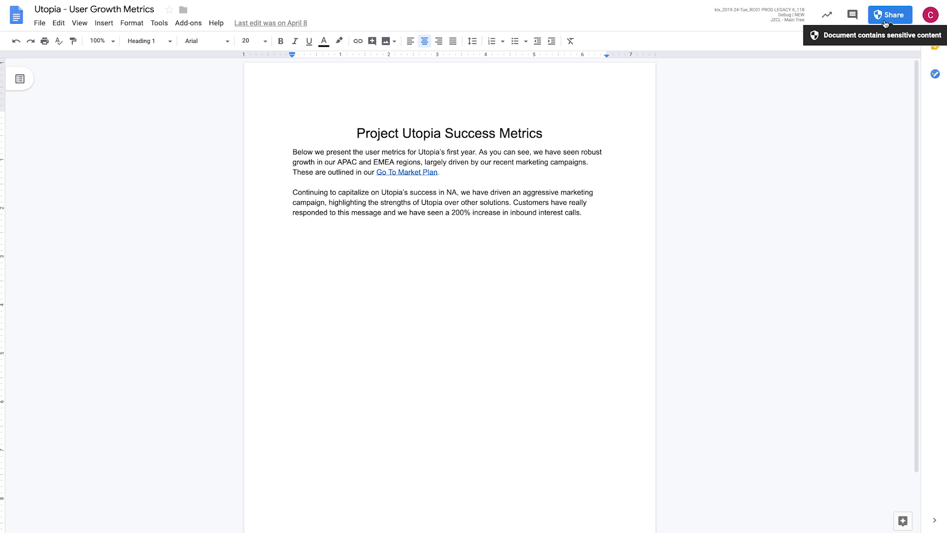
click(888, 15)
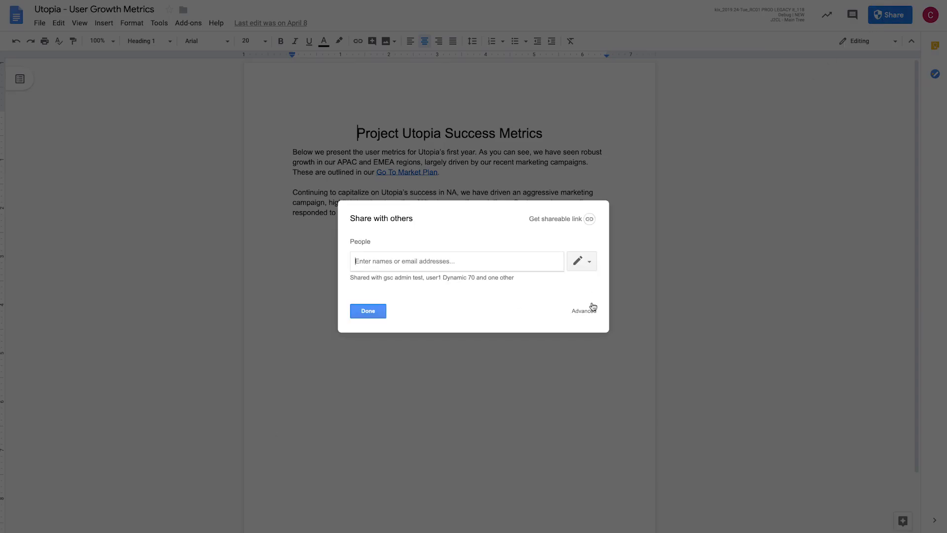
click(584, 310)
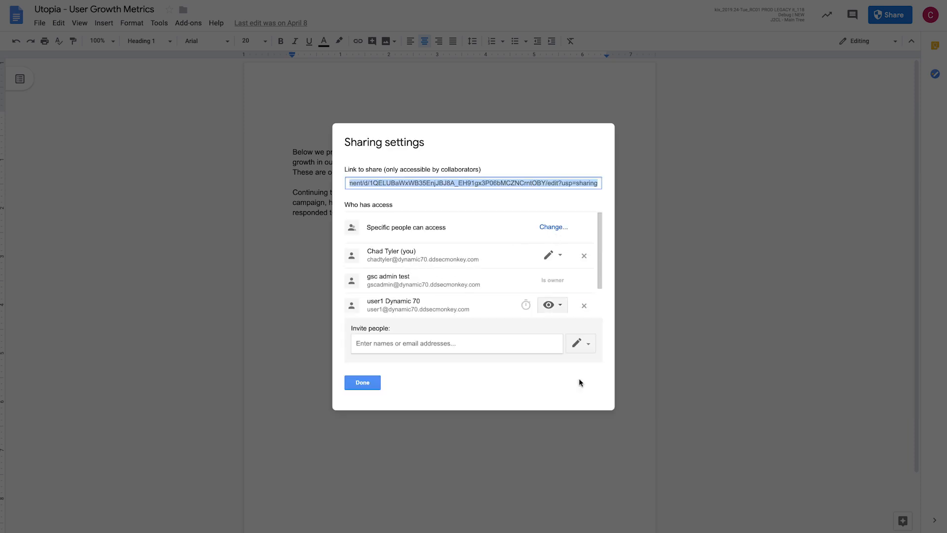
click(553, 226)
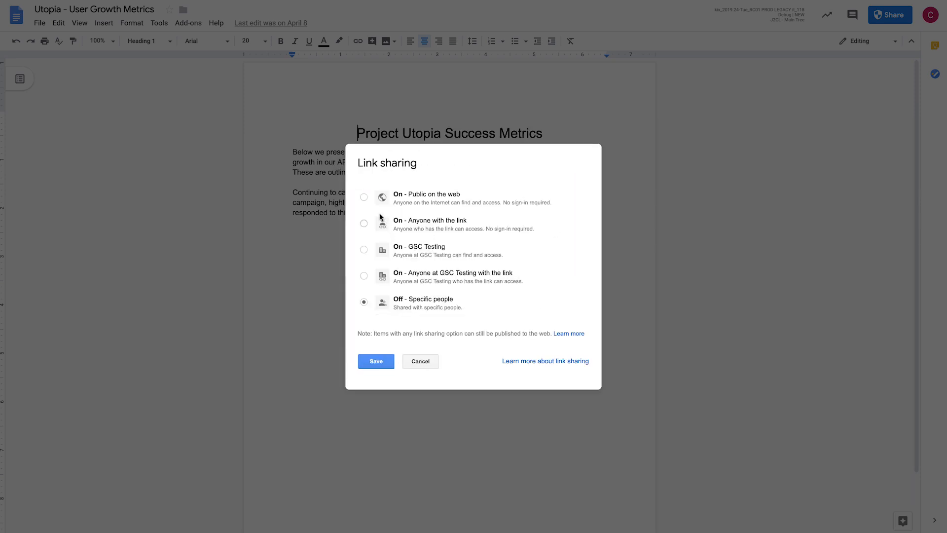
click(364, 197)
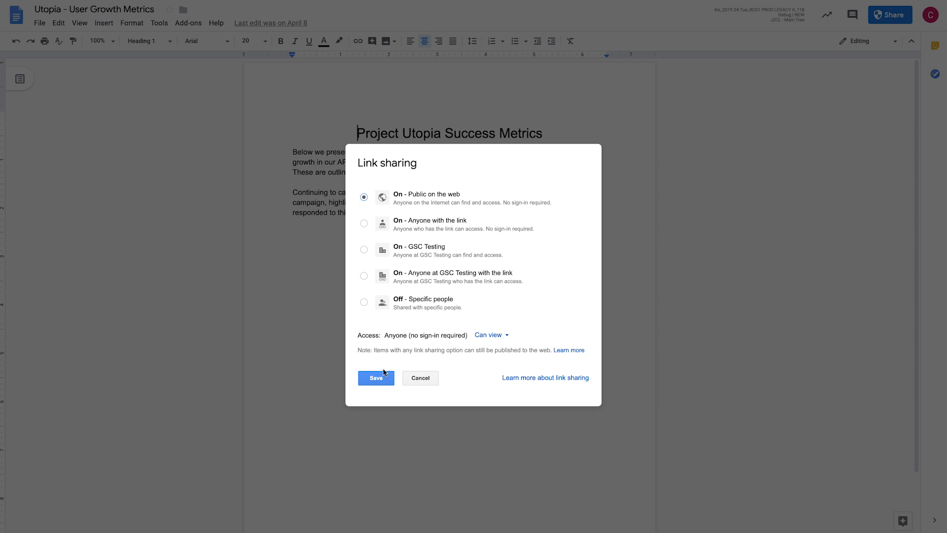
click(375, 378)
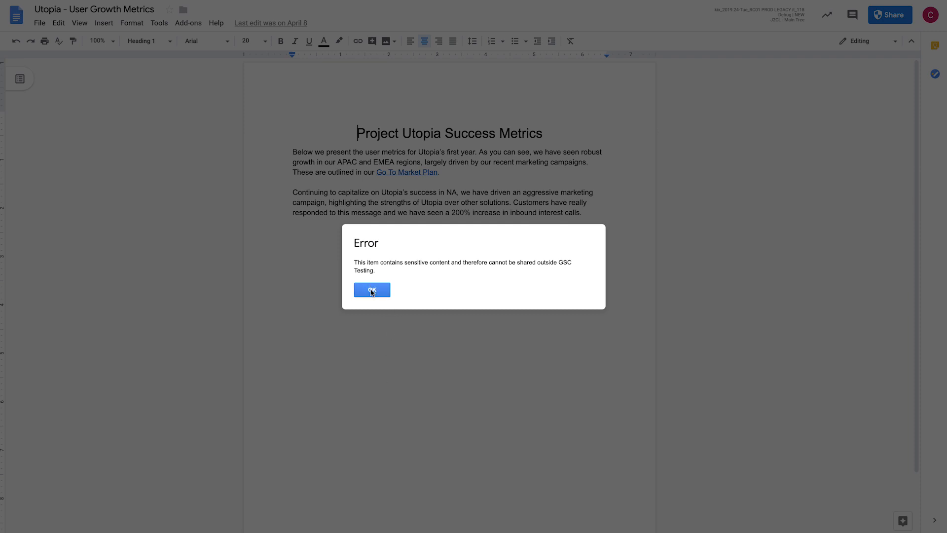
click(372, 290)
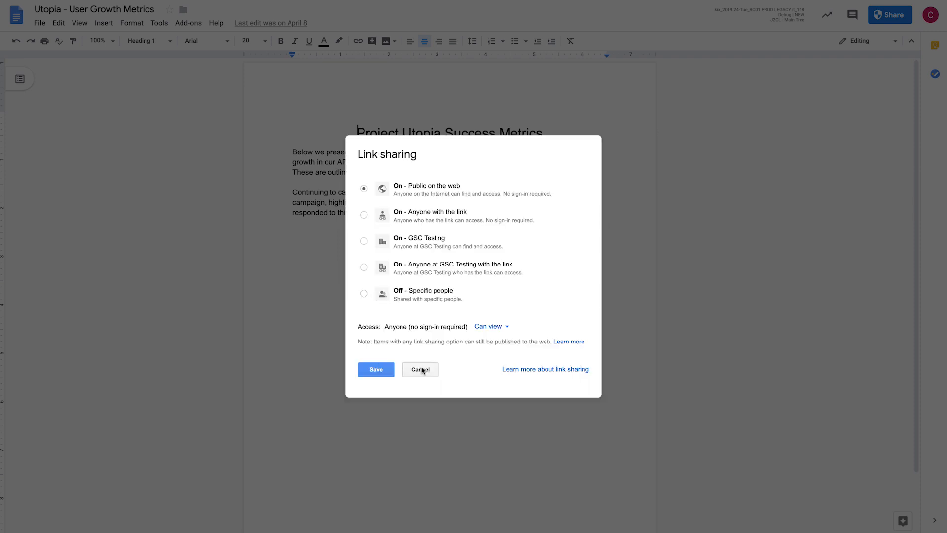
click(419, 369)
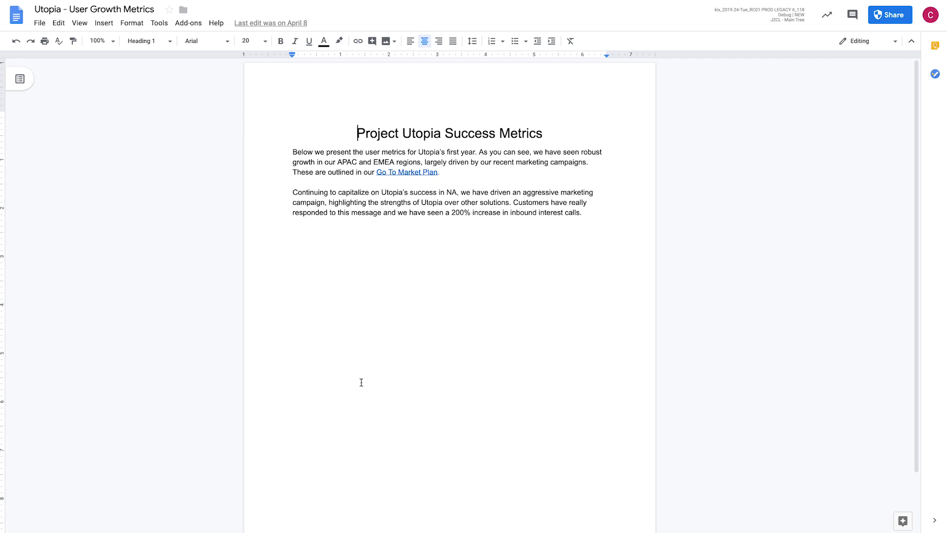
mouse_move(322, 82)
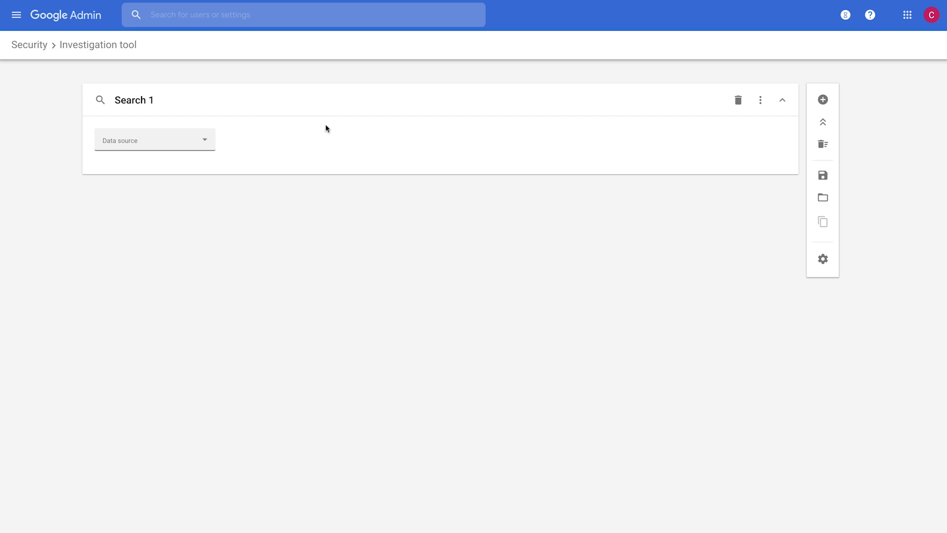
mouse_move(103, 31)
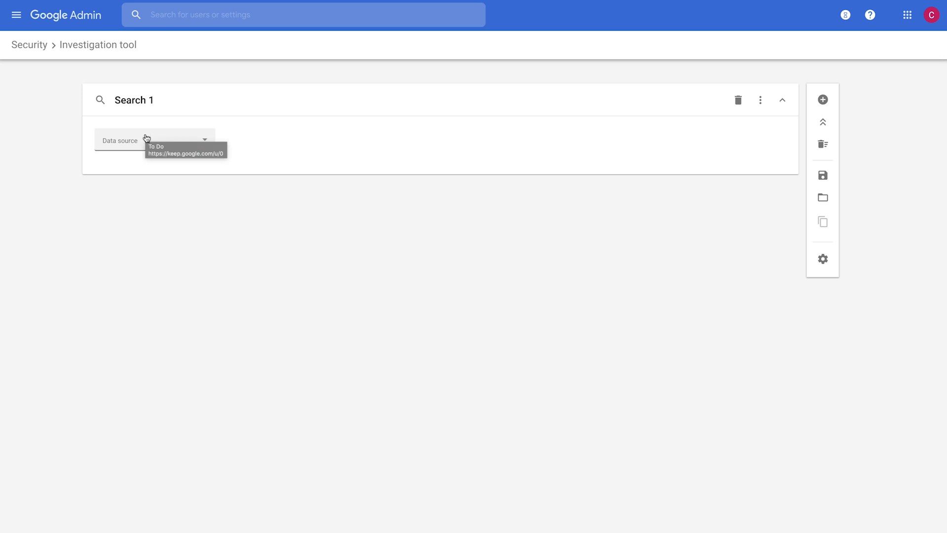
mouse_move(139, 142)
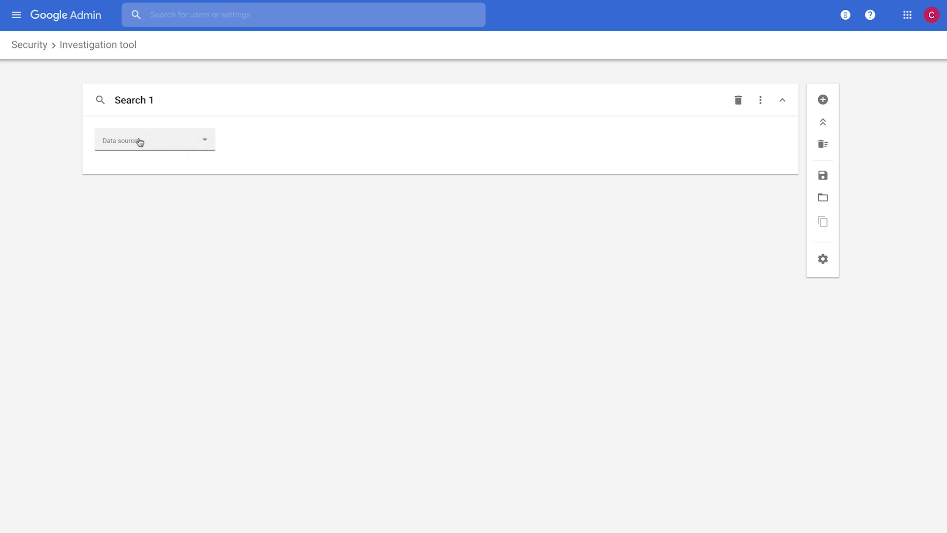
click(154, 140)
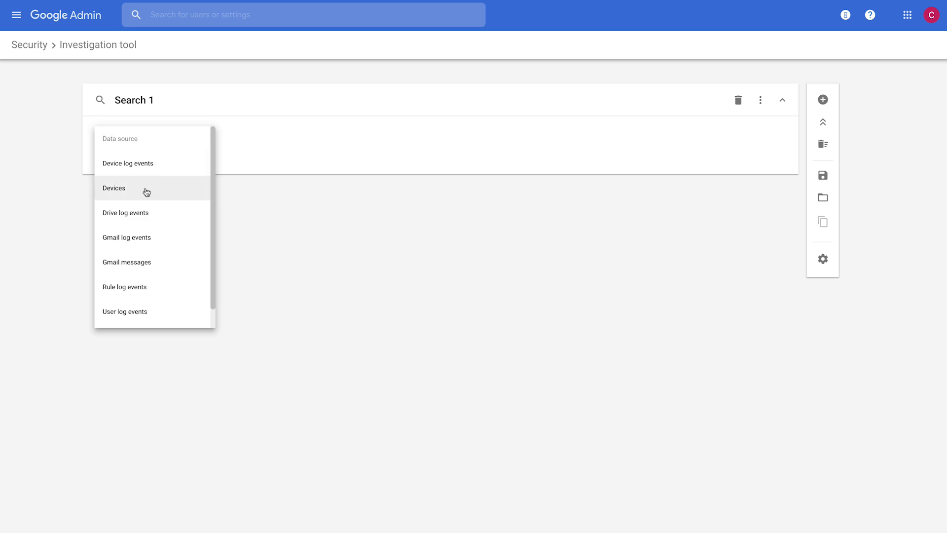
click(126, 213)
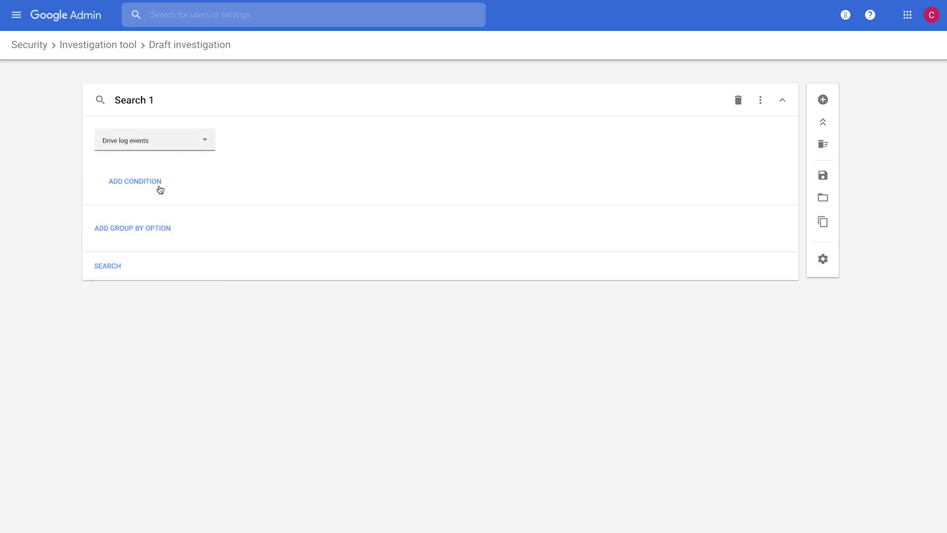
click(135, 180)
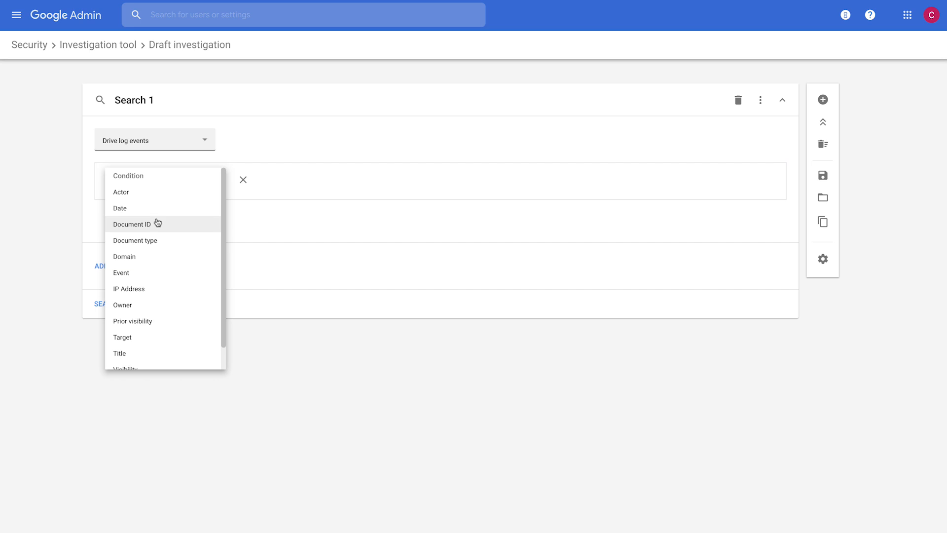
click(121, 192)
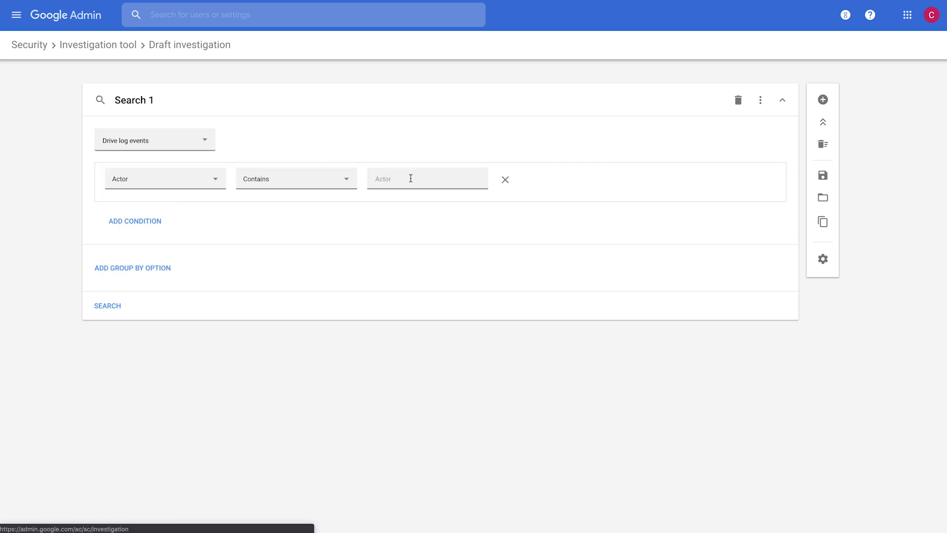
click(427, 178)
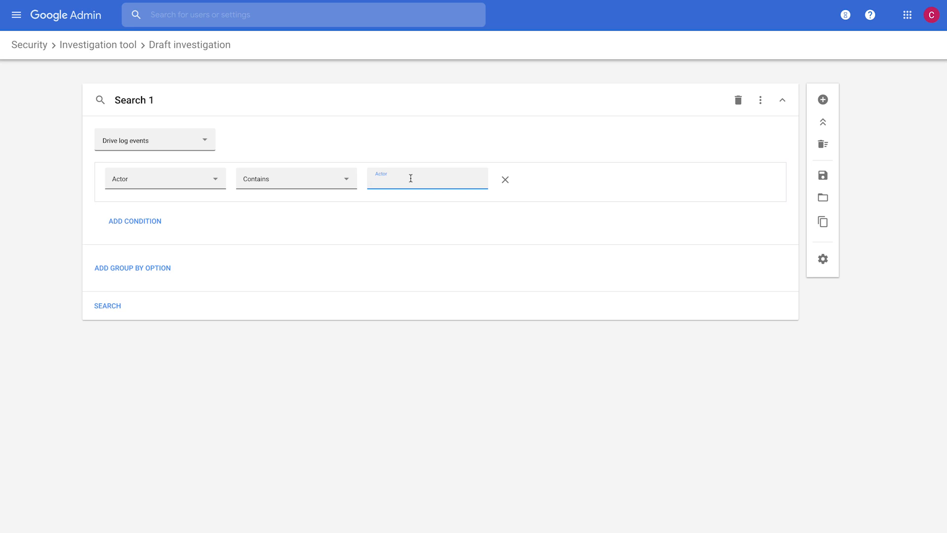
text(chad)
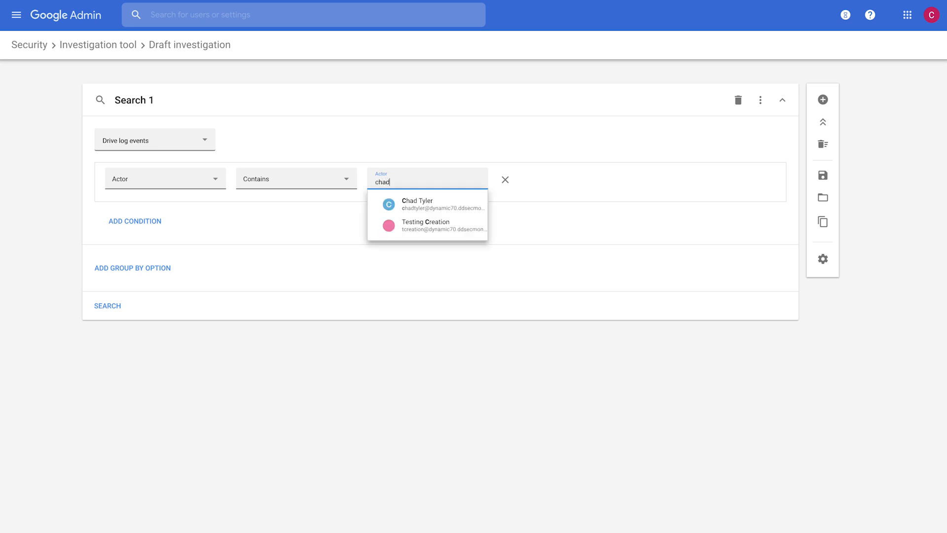
text(ty)
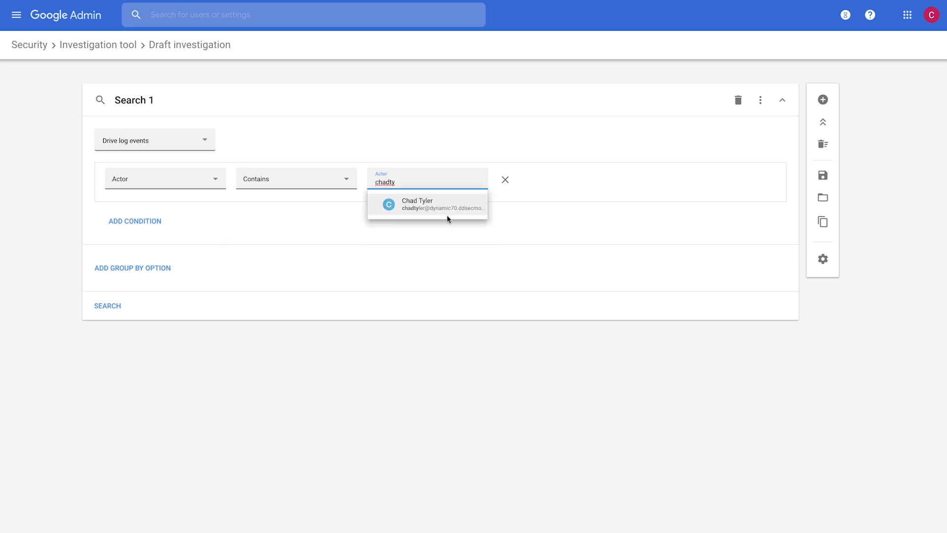
click(427, 204)
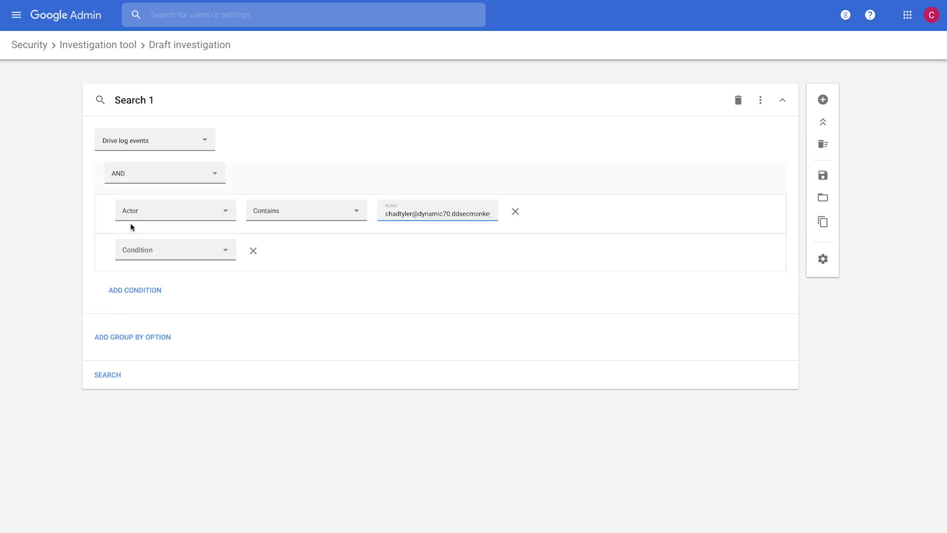
Add a Visibility change Is External condition and run the search.
click(174, 249)
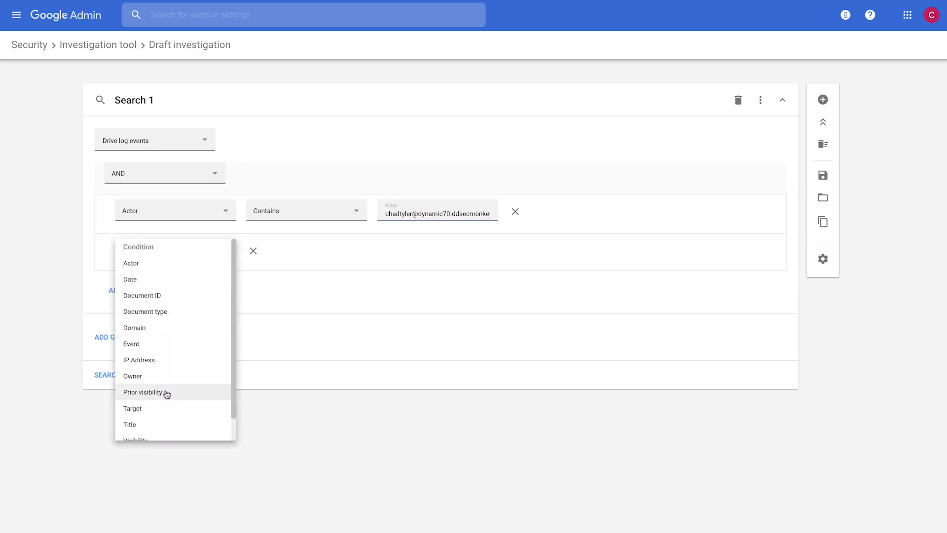
scroll(down, 3)
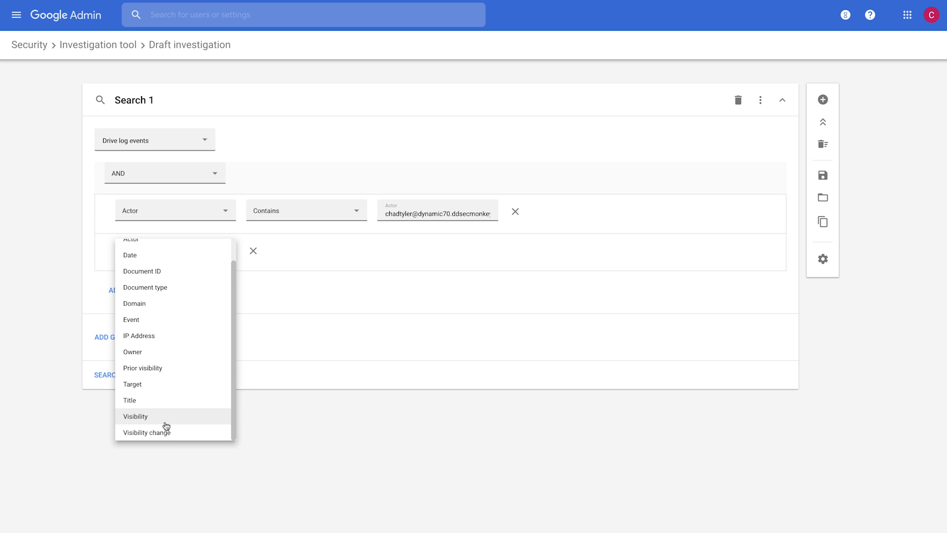
click(146, 432)
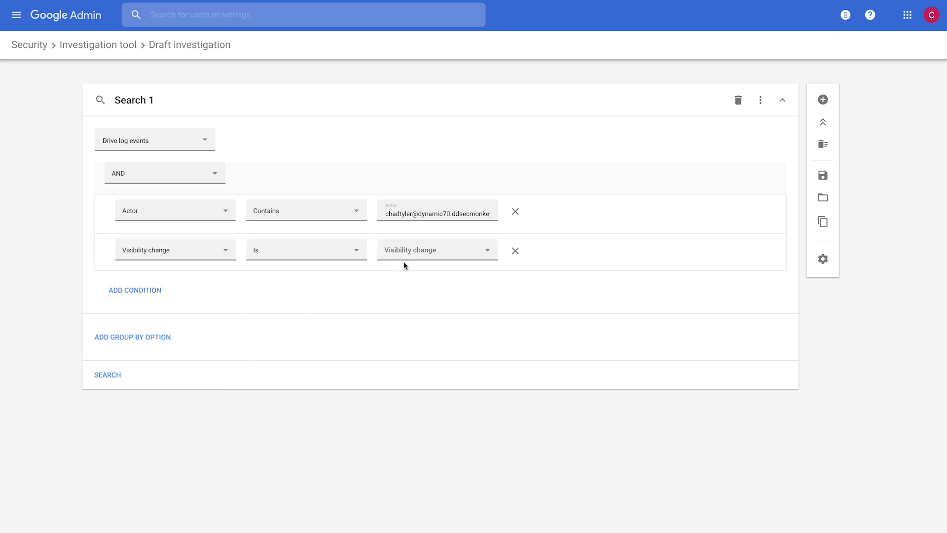
click(436, 250)
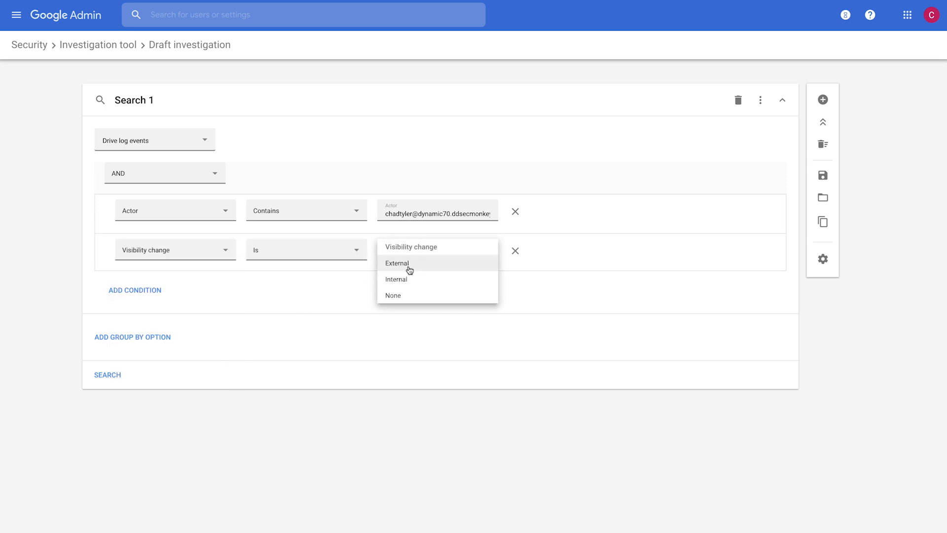
click(397, 263)
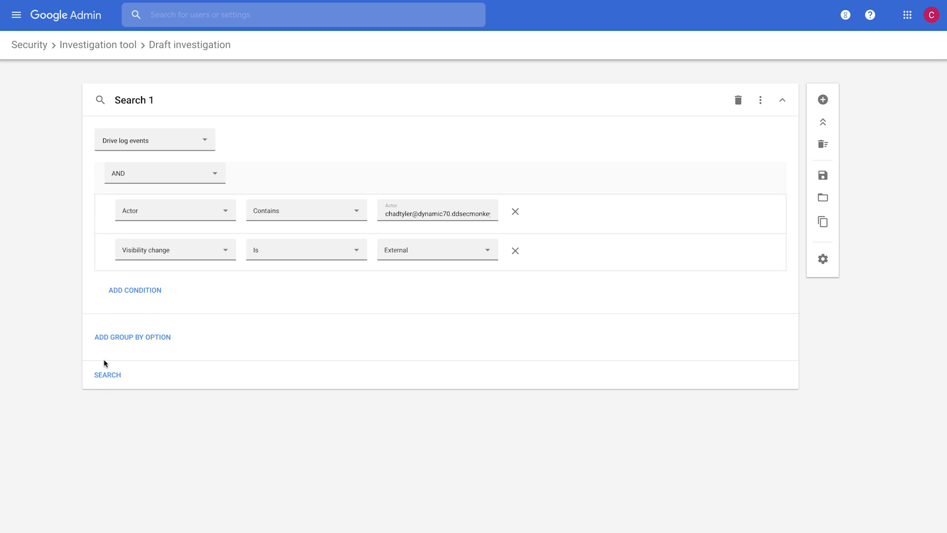
click(107, 375)
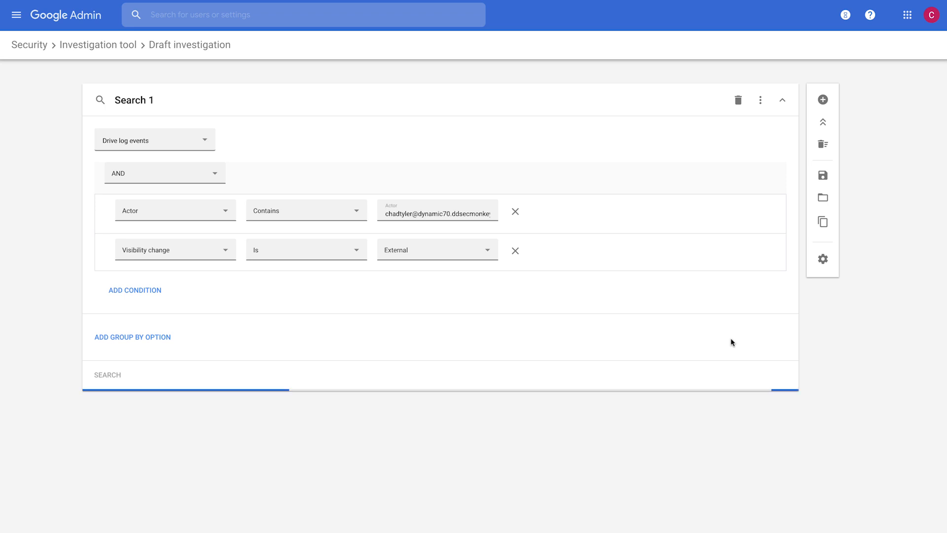
Scroll the 72 external-sharing results, select them all, and show the Actions menu.
click(107, 374)
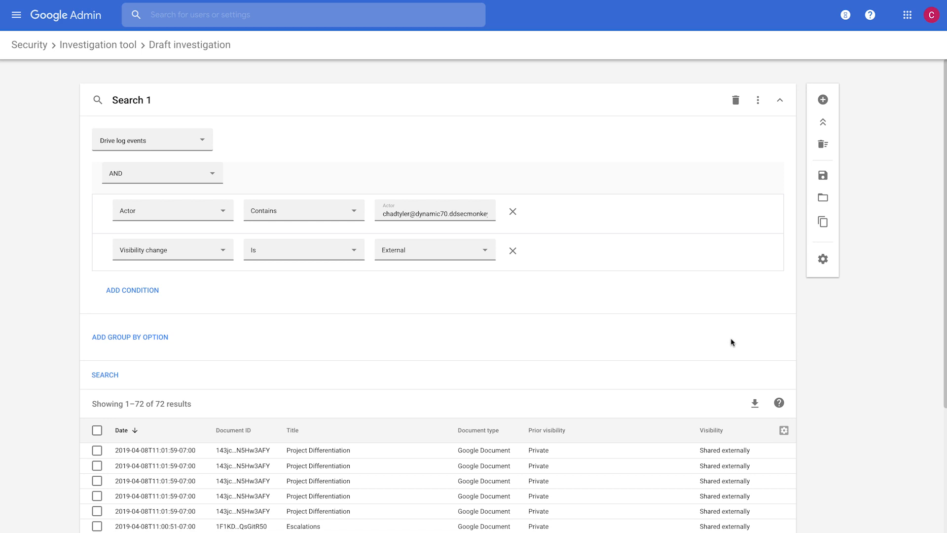
scroll(down, 3)
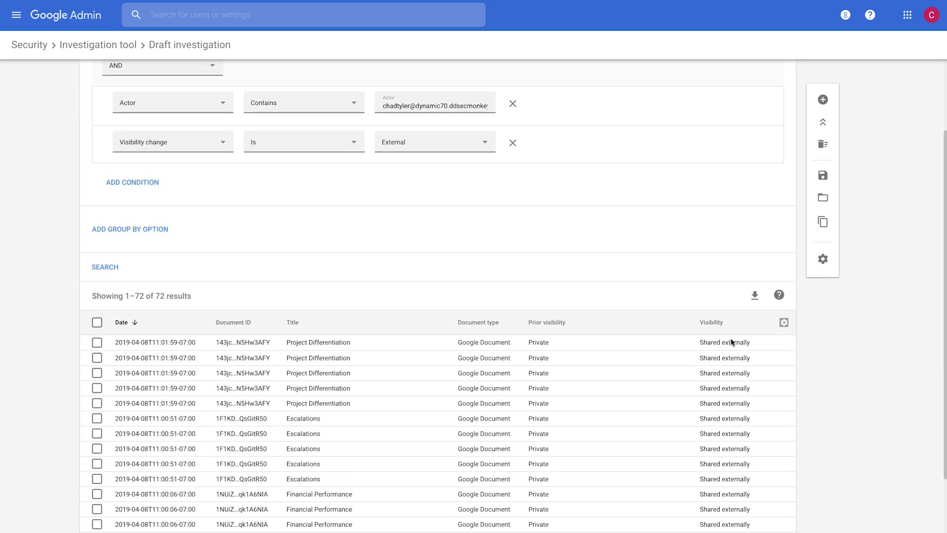
scroll(down, 3)
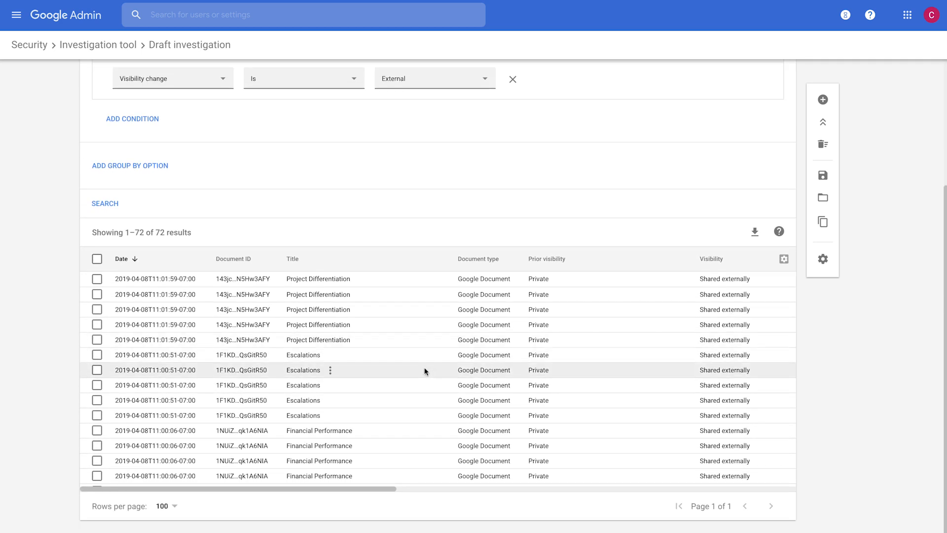
mouse_move(344, 303)
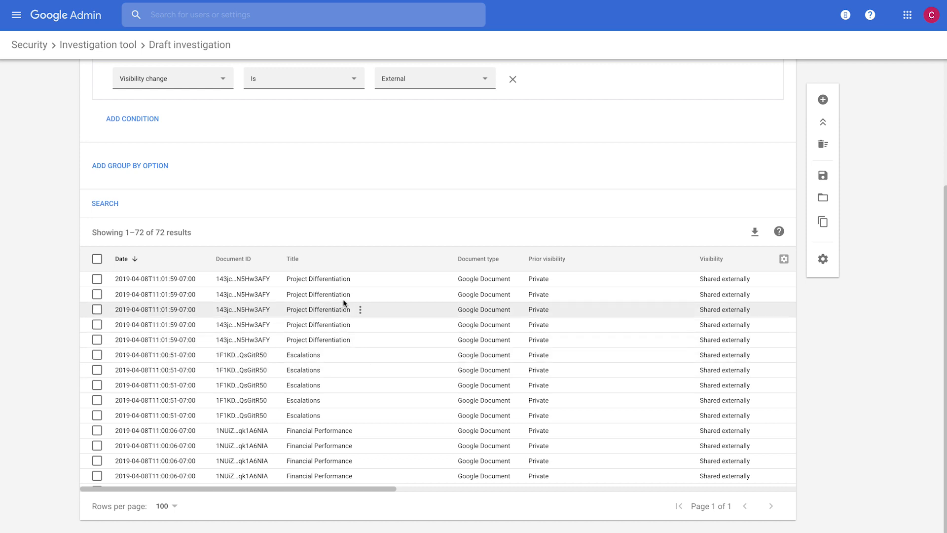
scroll(down, 3)
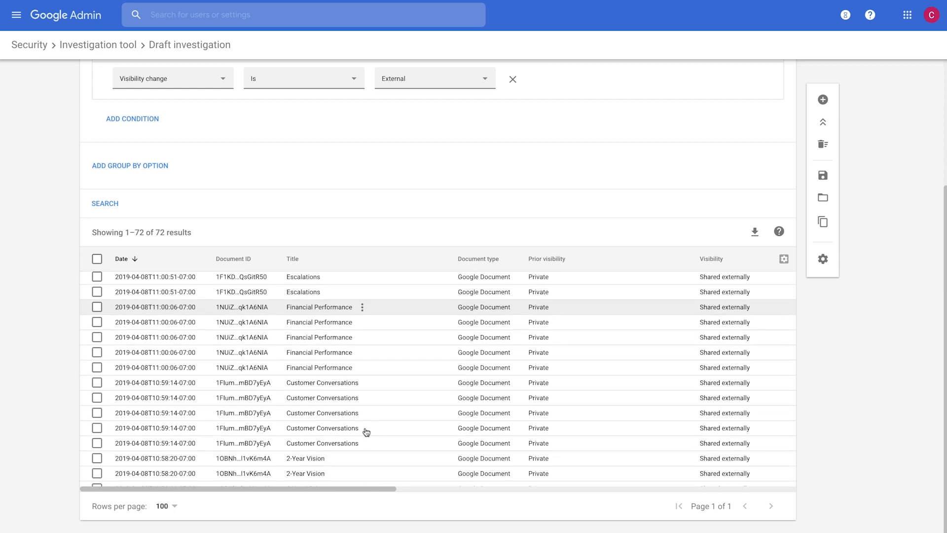
scroll(down, 3)
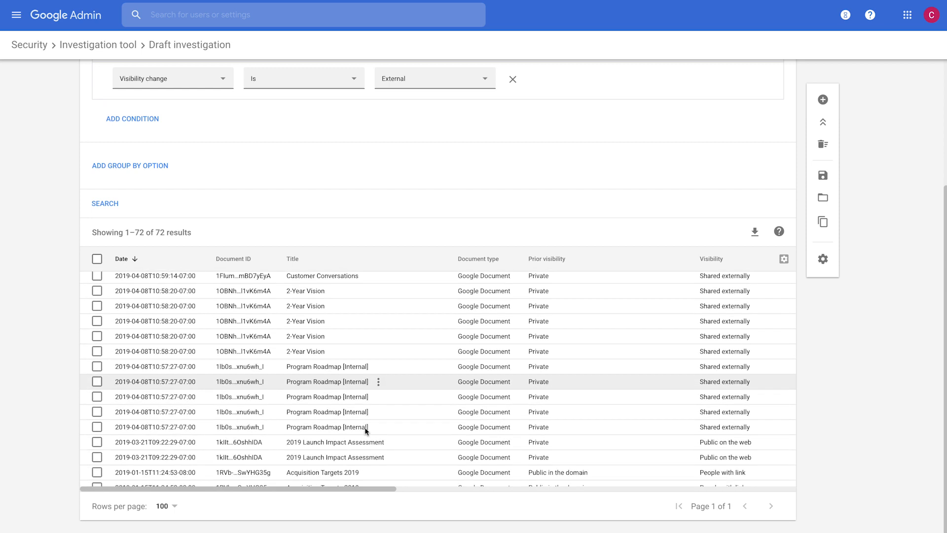
scroll(down, 3)
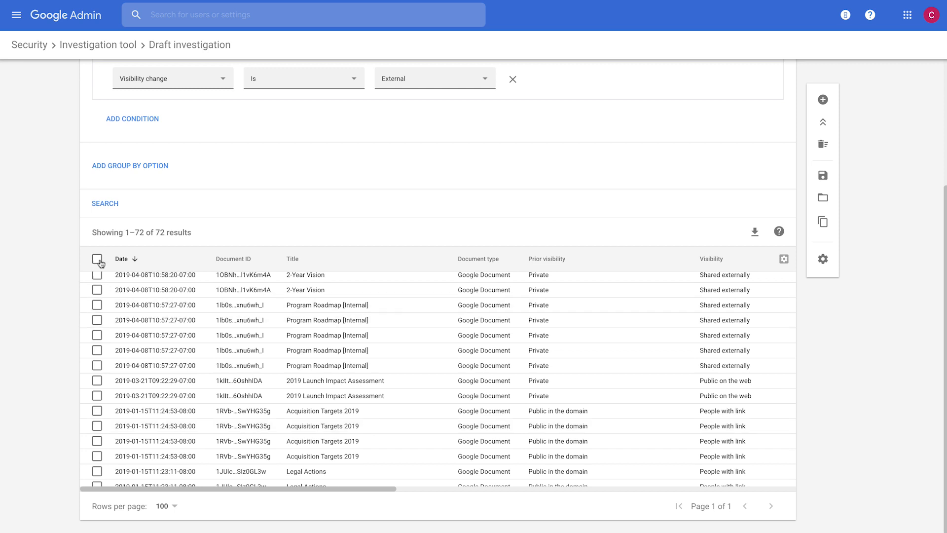
click(98, 258)
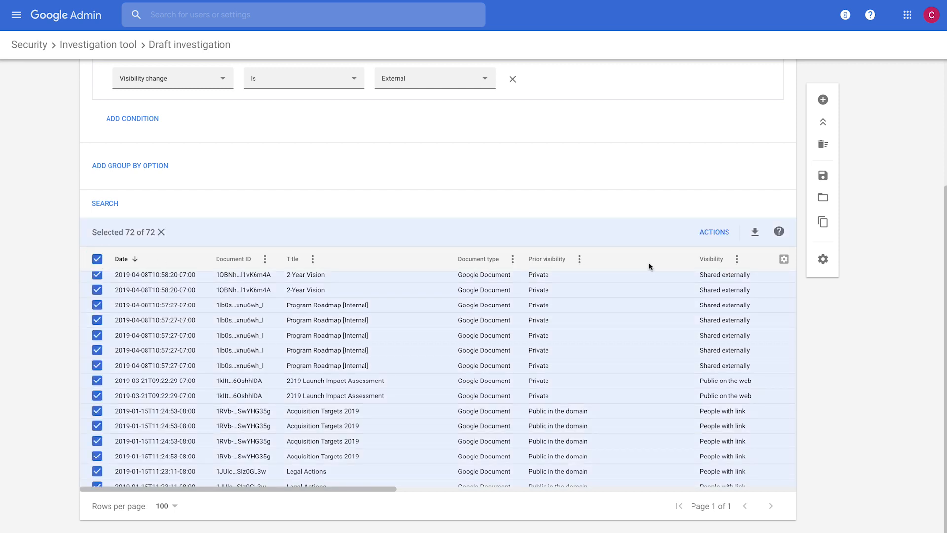
click(715, 232)
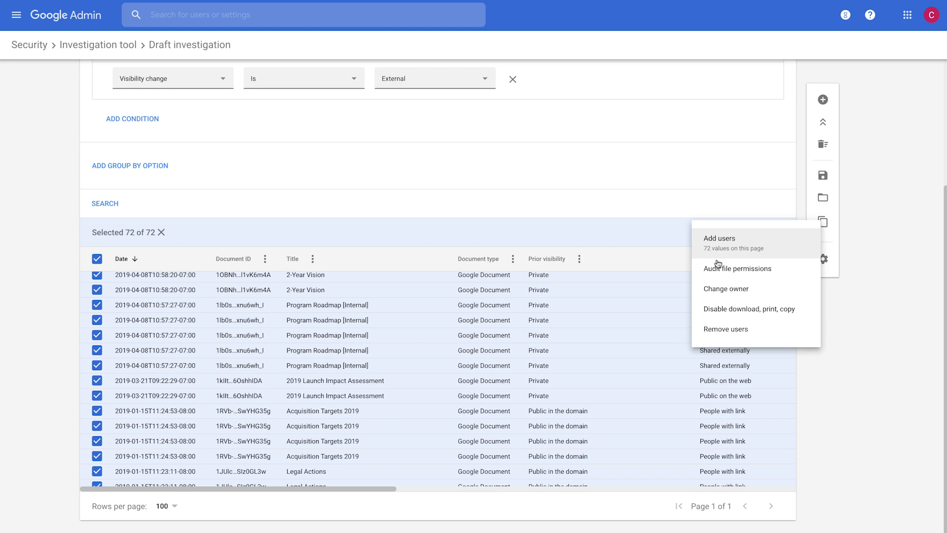
click(737, 269)
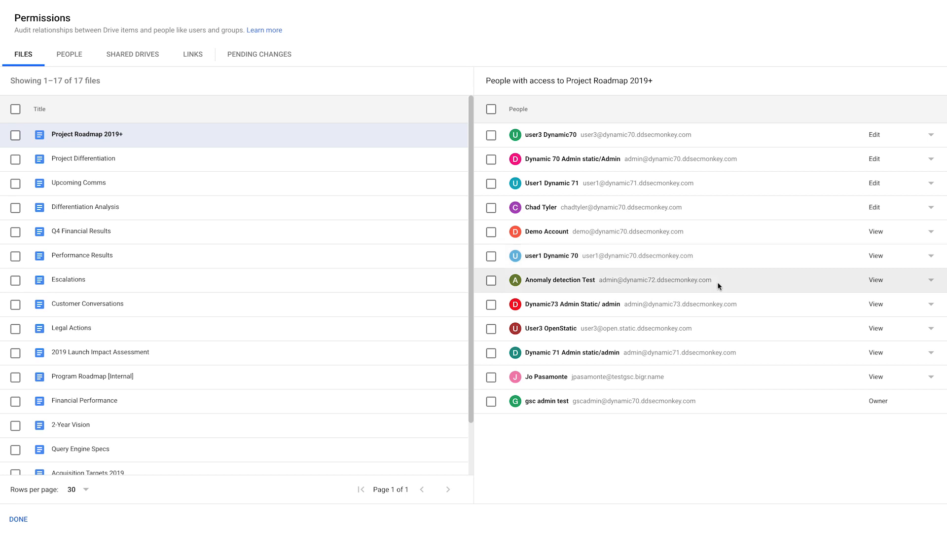
mouse_move(633, 376)
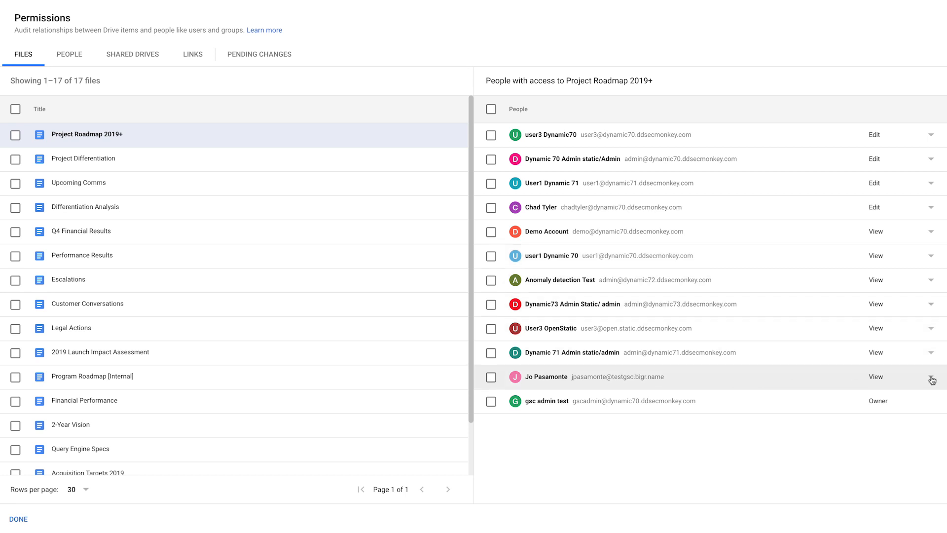
click(931, 376)
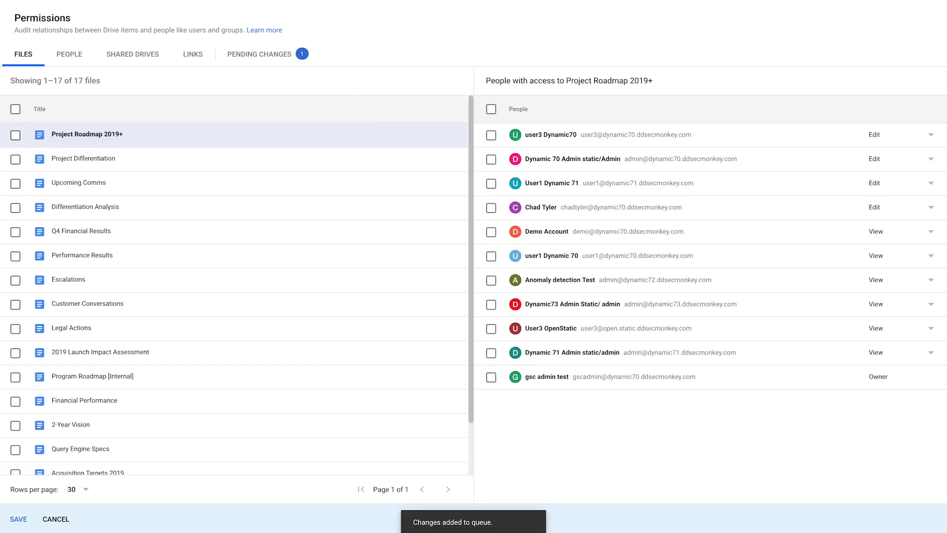
click(16, 108)
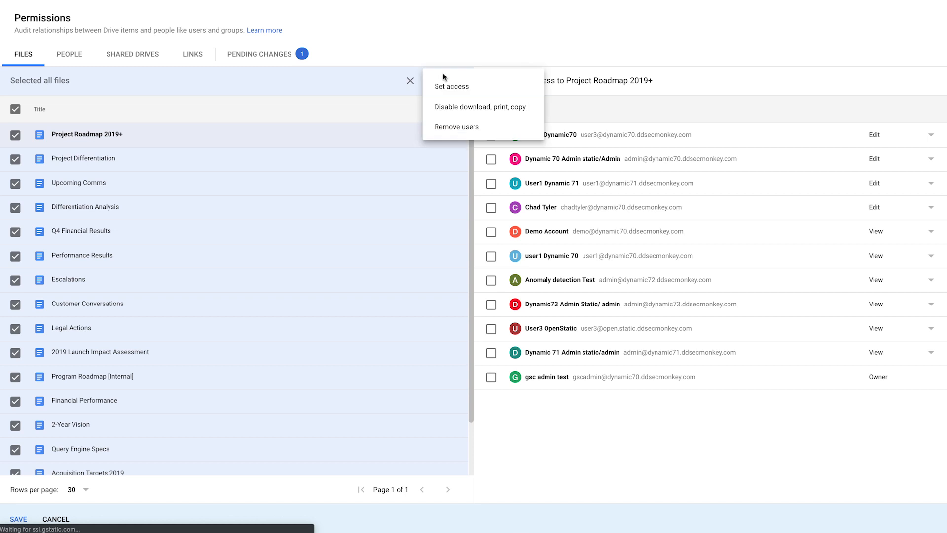
click(457, 127)
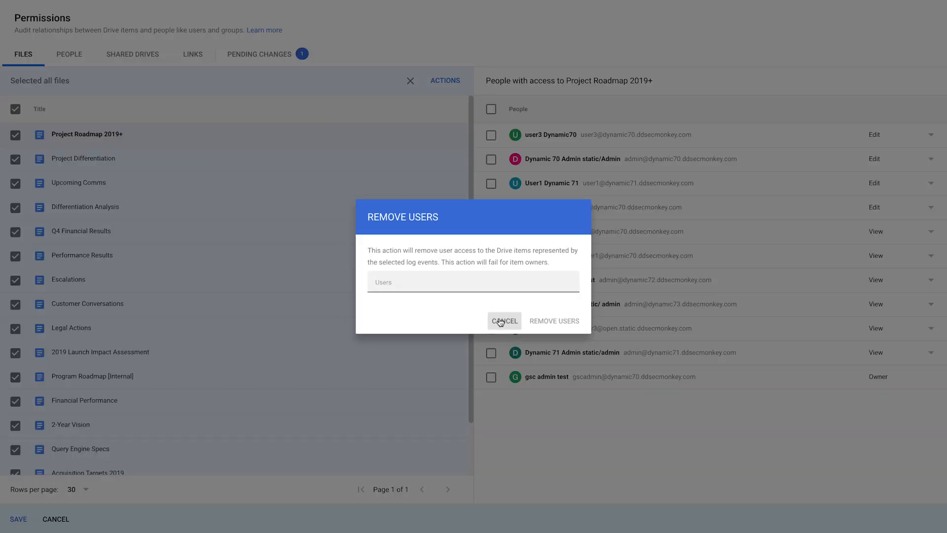
click(504, 320)
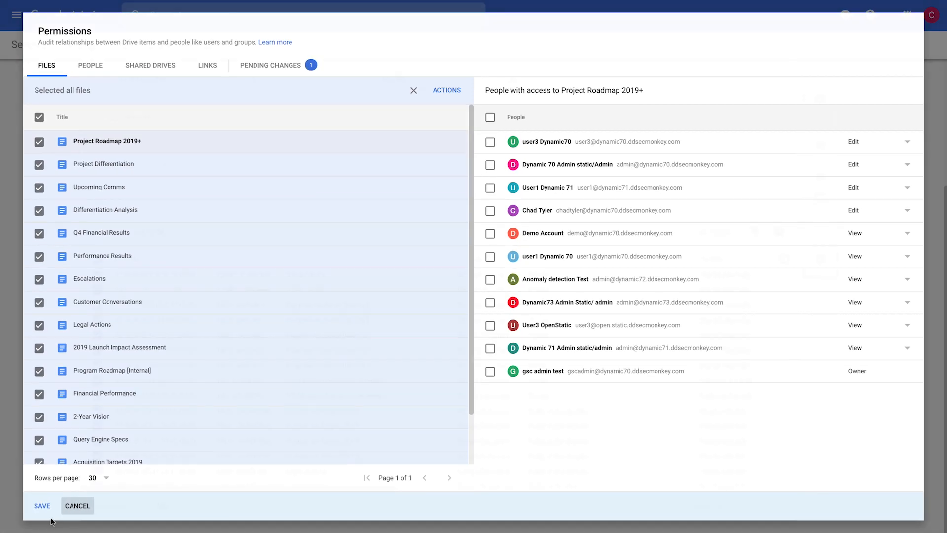
click(77, 505)
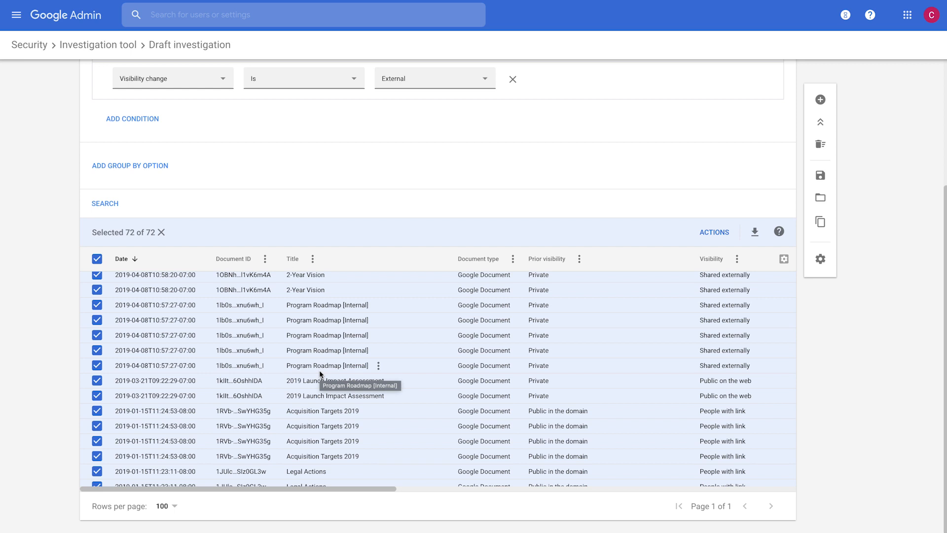
mouse_move(880, 360)
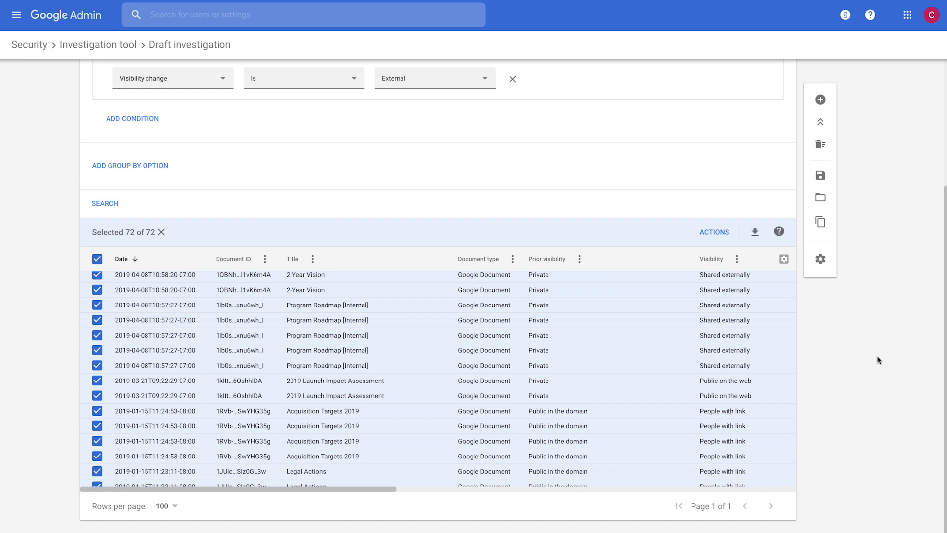